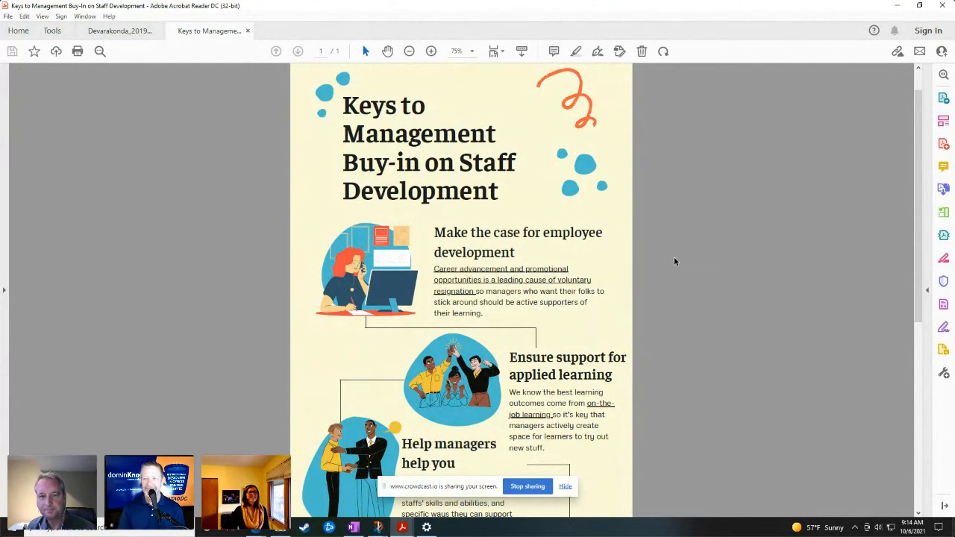
# Scroll the infographic down to the 'Help managers help you' section
pyautogui.scroll(-3)
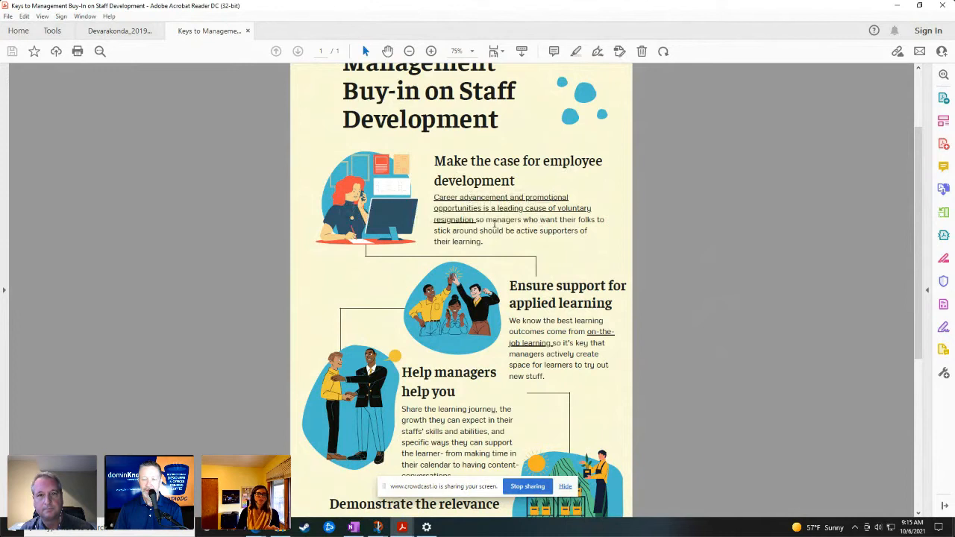
pyautogui.moveTo(677, 280)
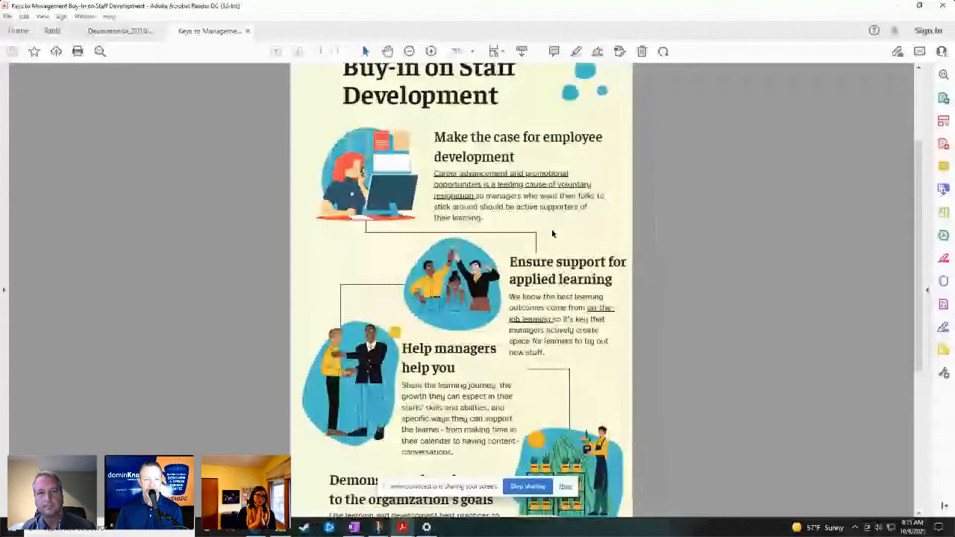
pyautogui.scroll(-3)
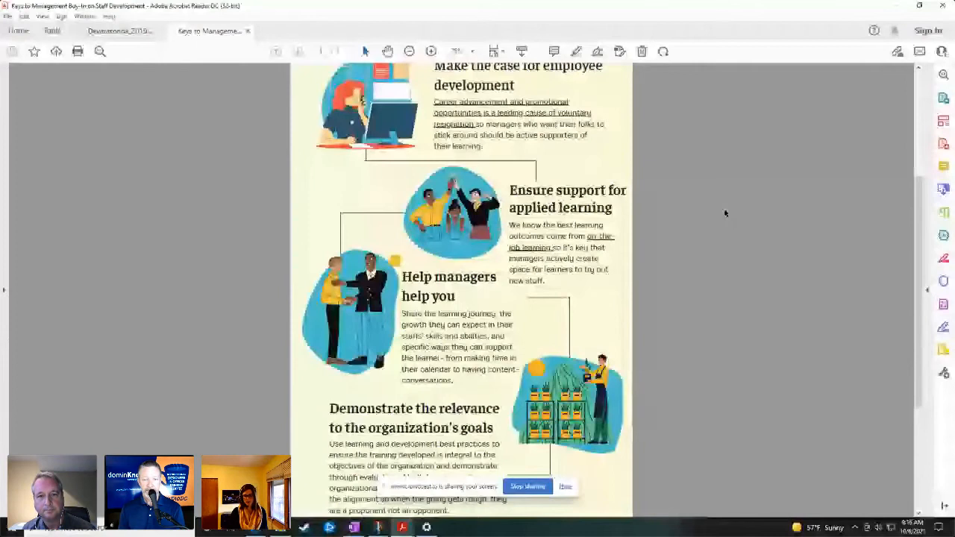
pyautogui.moveTo(748, 191)
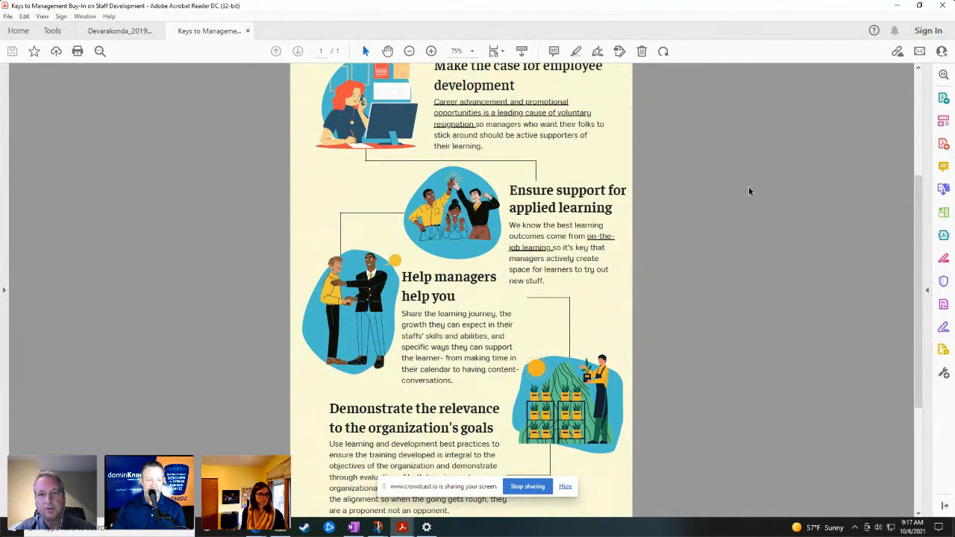
pyautogui.moveTo(731, 273)
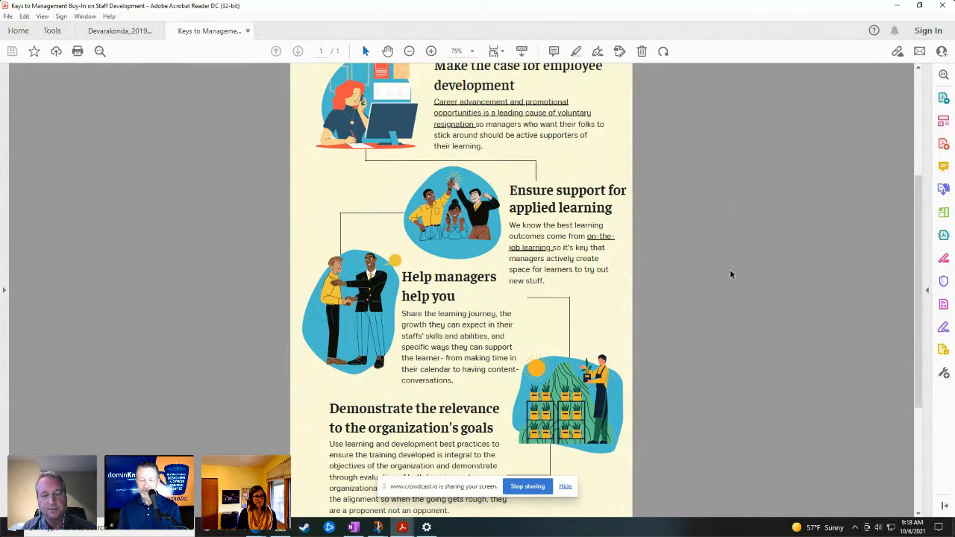
pyautogui.moveTo(722, 270)
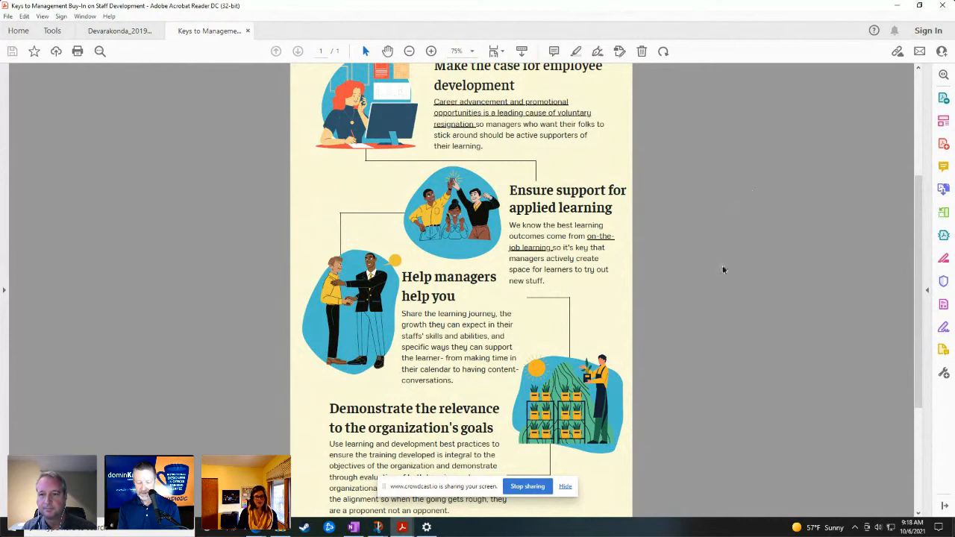
pyautogui.moveTo(669, 246)
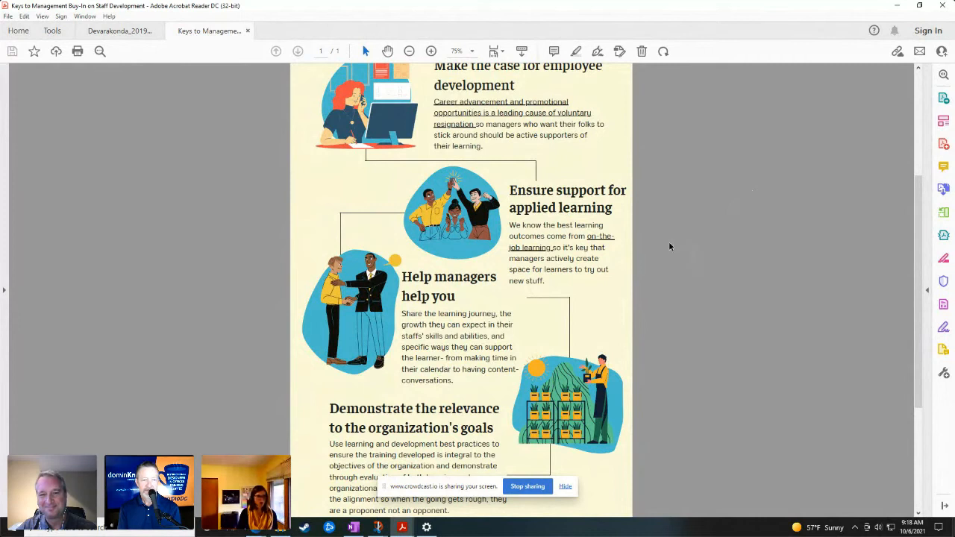
pyautogui.moveTo(675, 239)
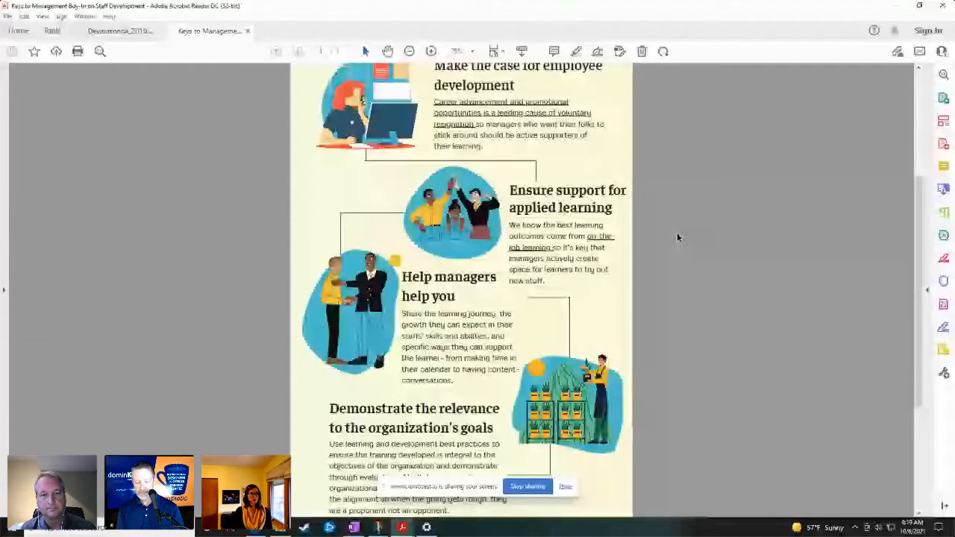
pyautogui.scroll(-3)
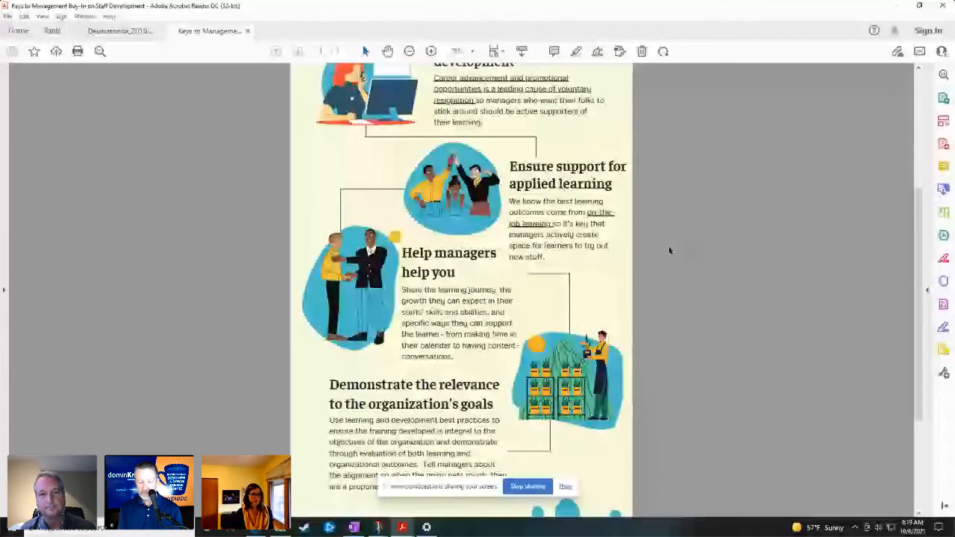
# Scroll down to the 'Other top tips' list and creator credit at the bottom
pyautogui.scroll(-3)
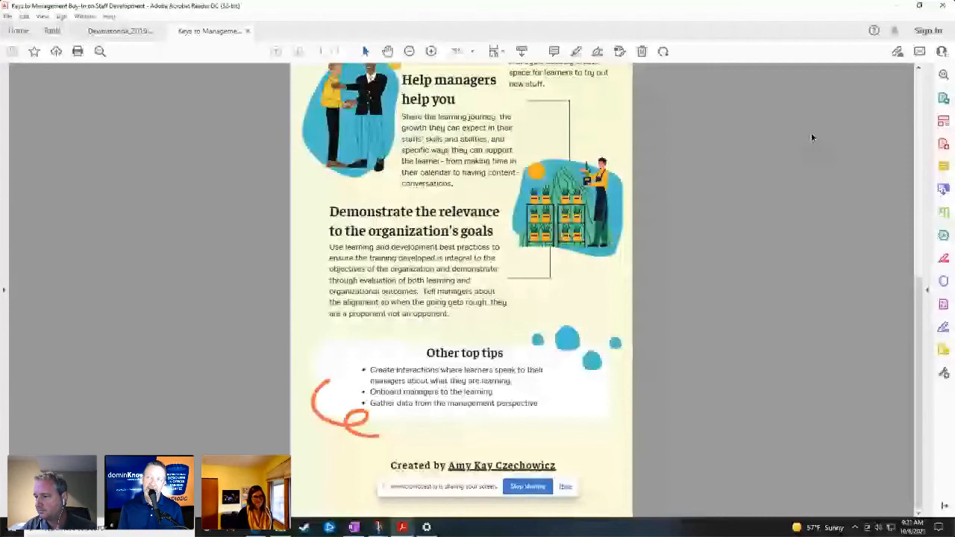
pyautogui.moveTo(758, 325)
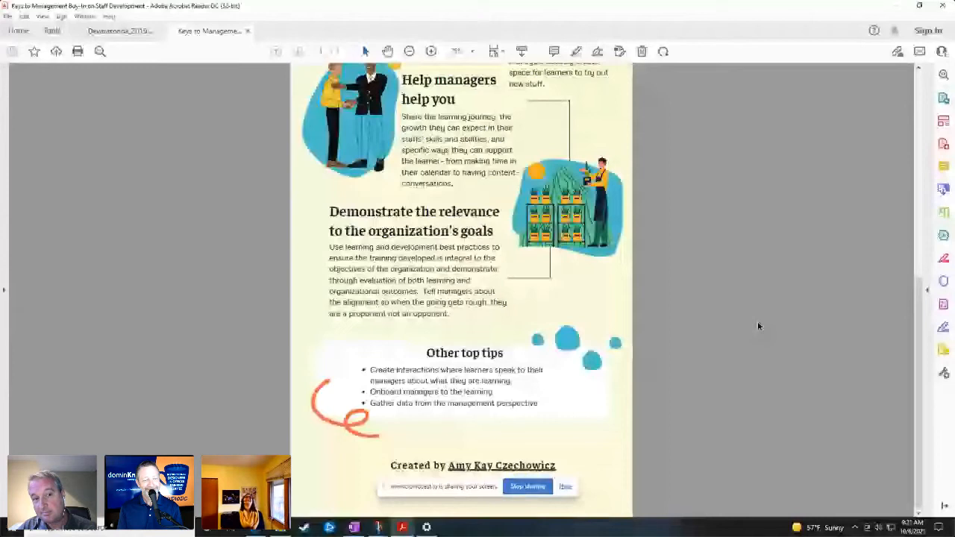
pyautogui.moveTo(692, 246)
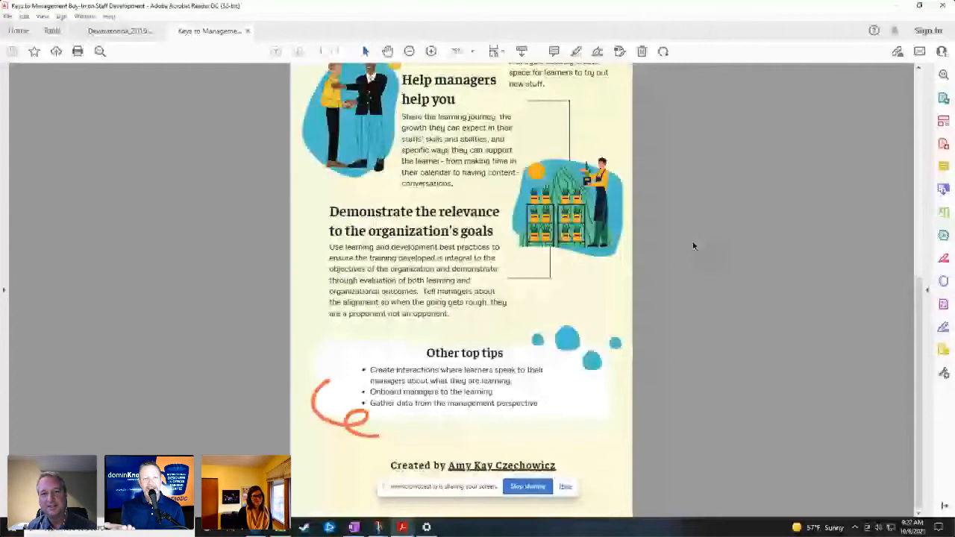
pyautogui.moveTo(715, 226)
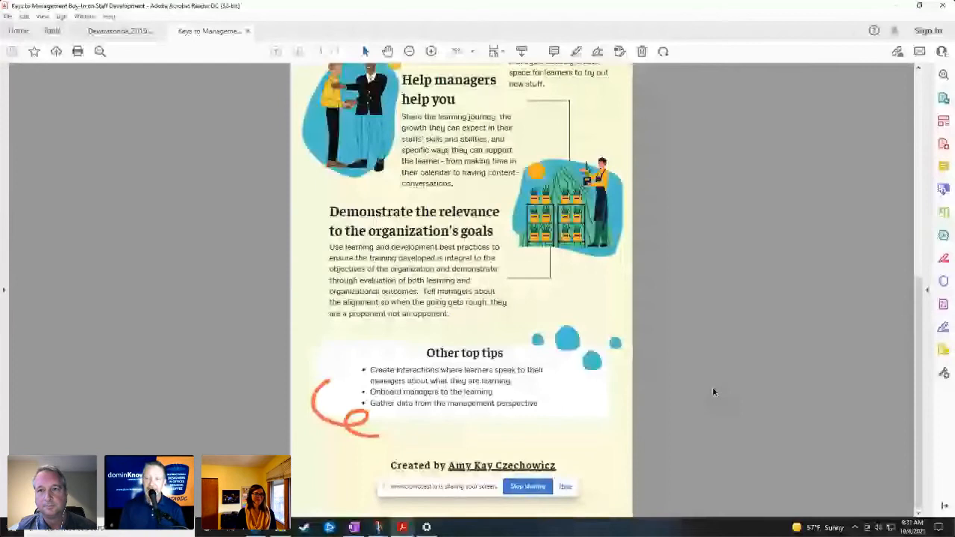
pyautogui.moveTo(716, 388)
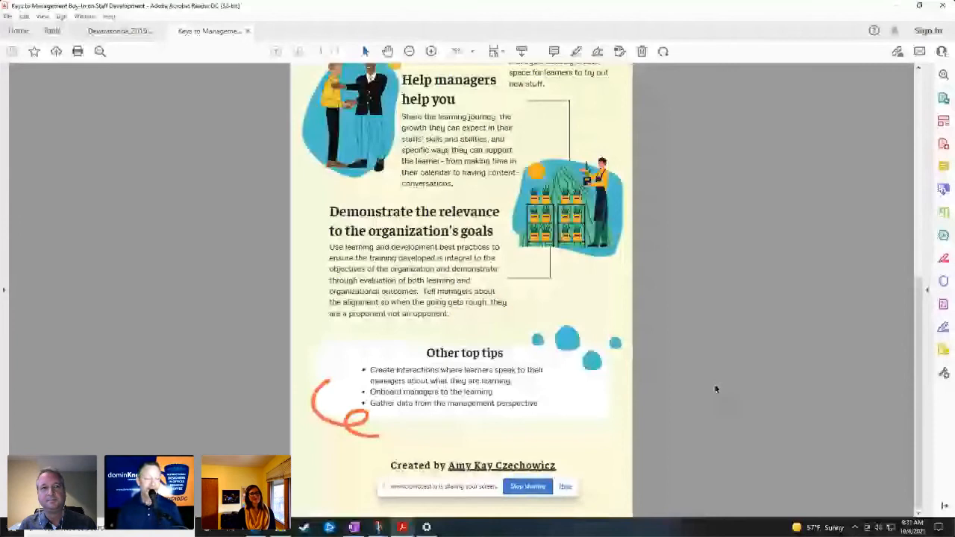
pyautogui.moveTo(717, 386)
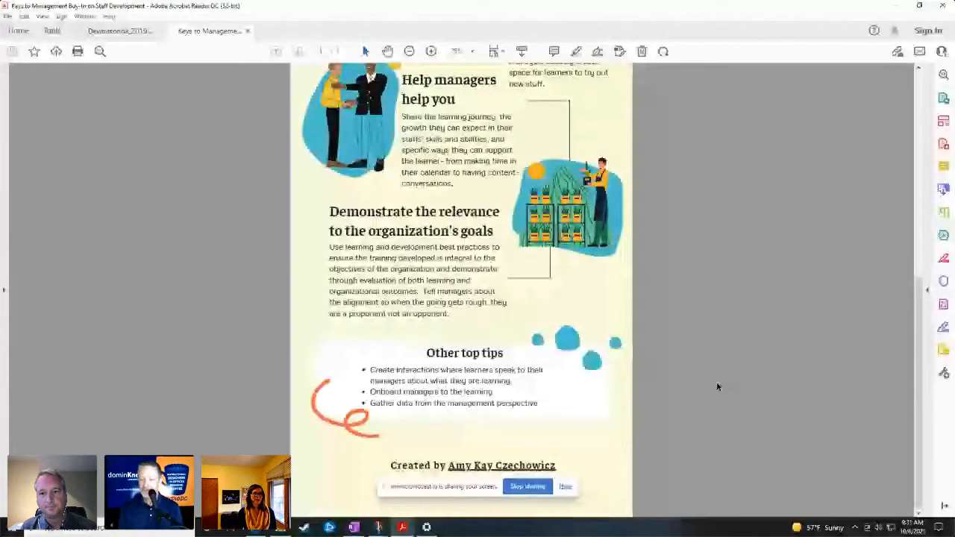
# Switch to the Devarakonda 2019 paper's document tab
pyautogui.click(122, 33)
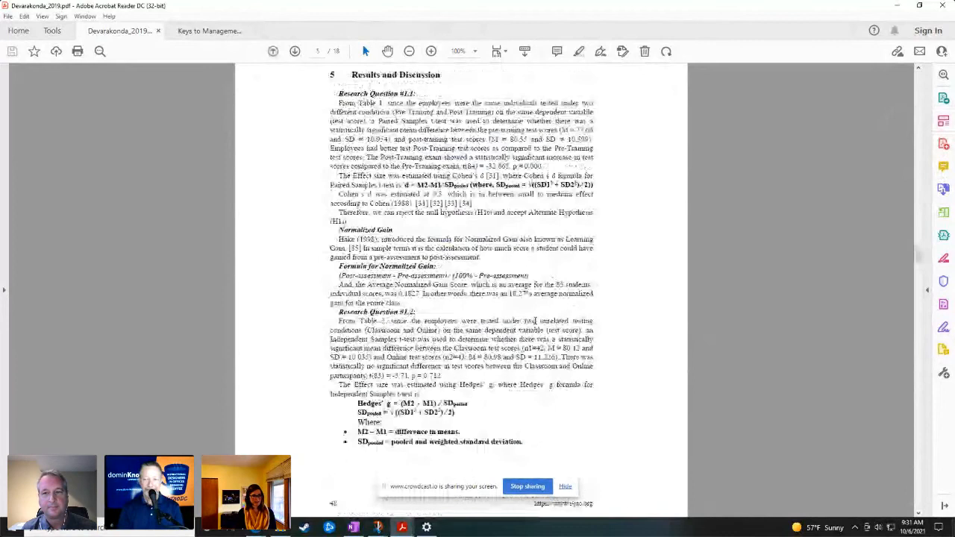
# Scroll the paper briefly, then bring the Keys to Management infographic back to the front
pyautogui.scroll(-3)
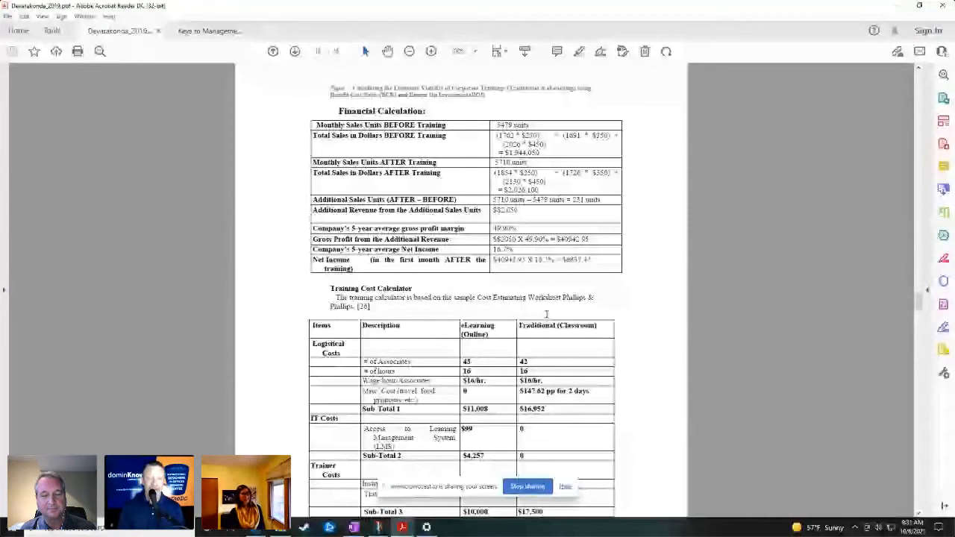
pyautogui.scroll(-3)
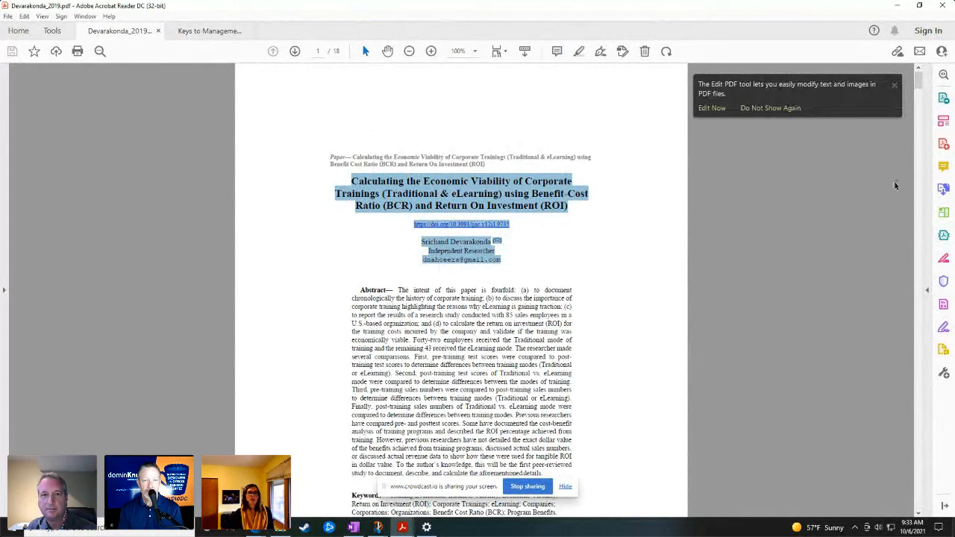
pyautogui.click(212, 30)
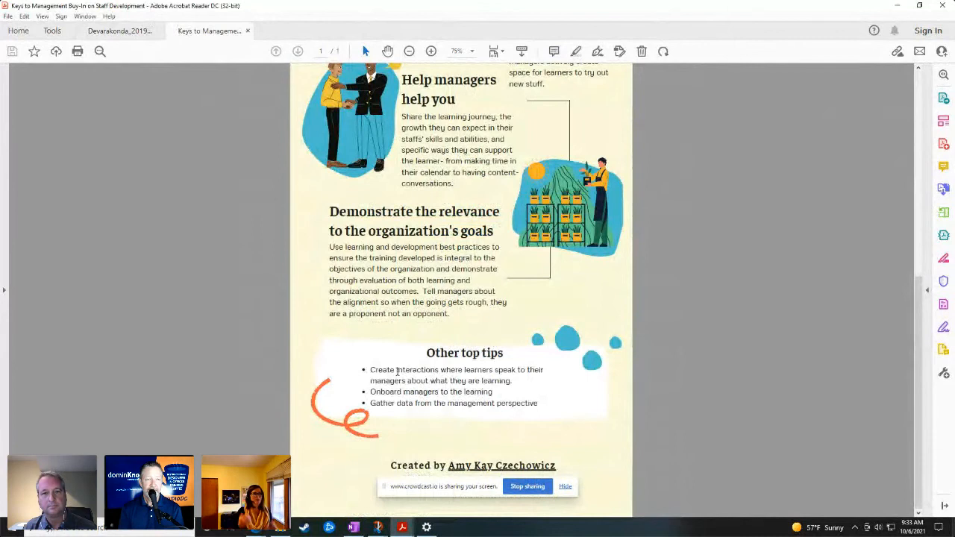
pyautogui.moveTo(671, 408)
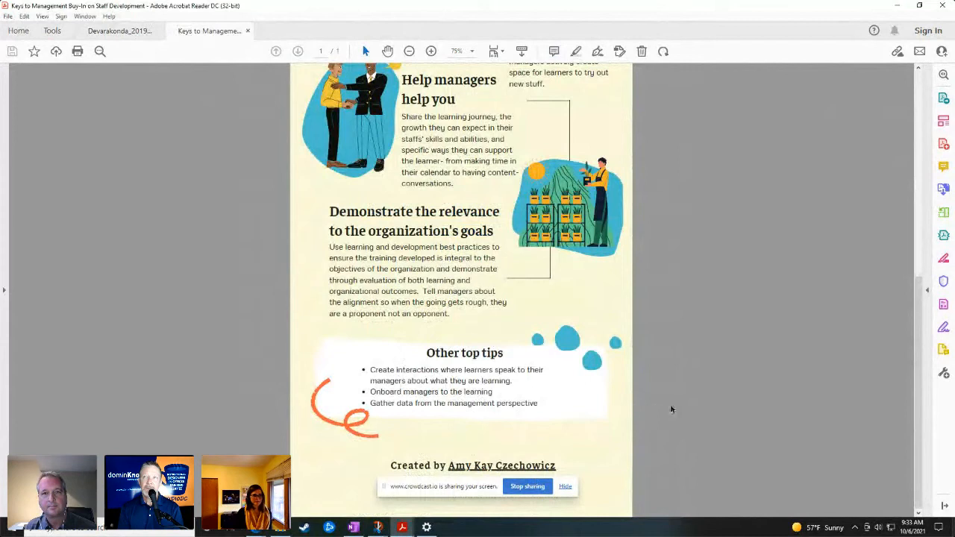
pyautogui.moveTo(516, 422)
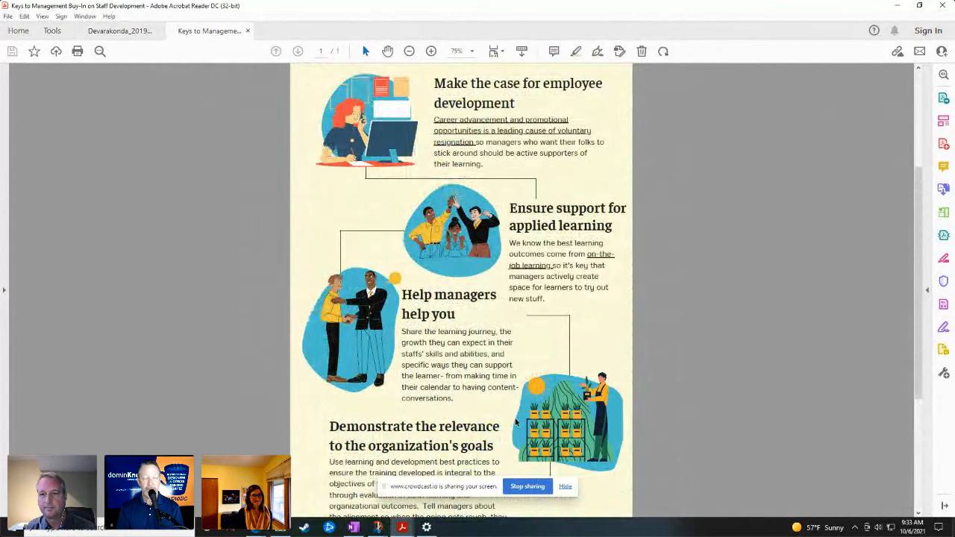
pyautogui.moveTo(670, 460)
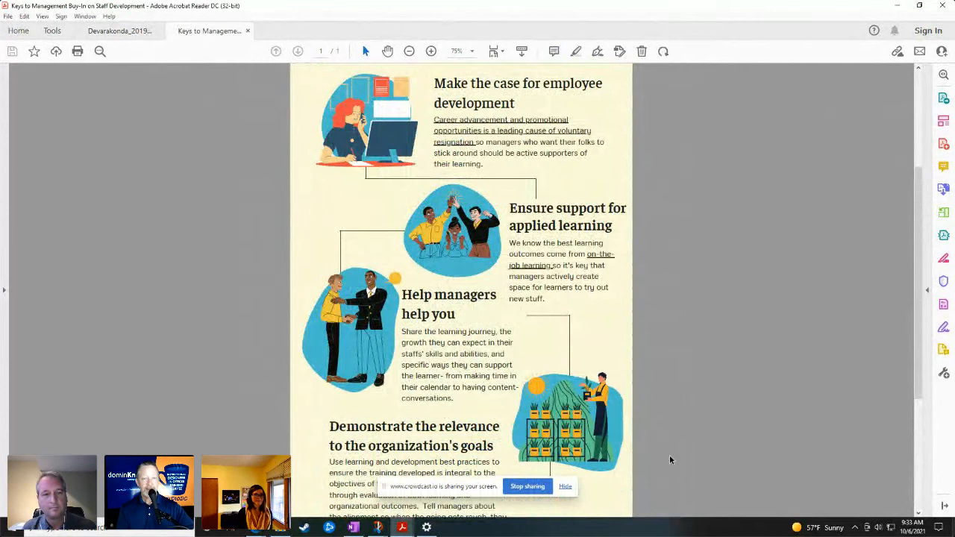
pyautogui.moveTo(665, 440)
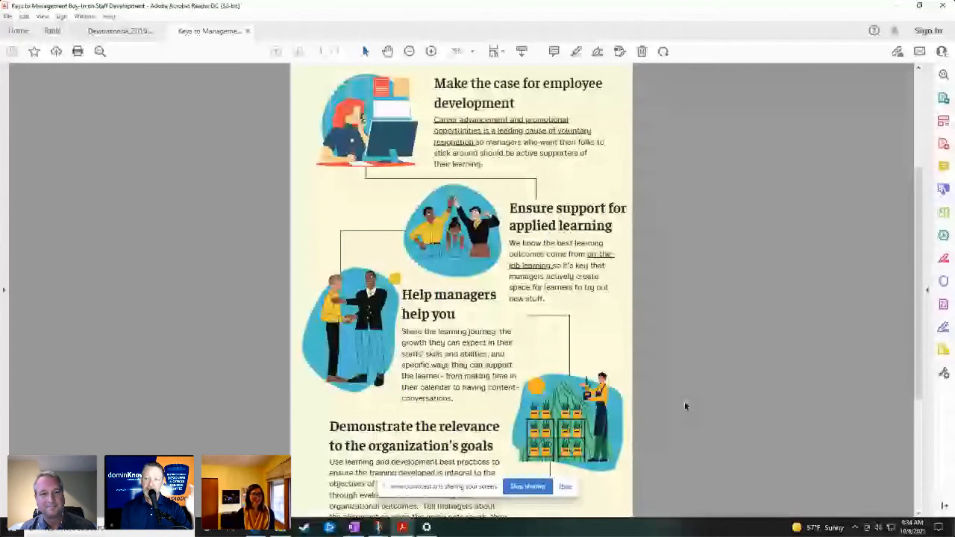
pyautogui.moveTo(690, 397)
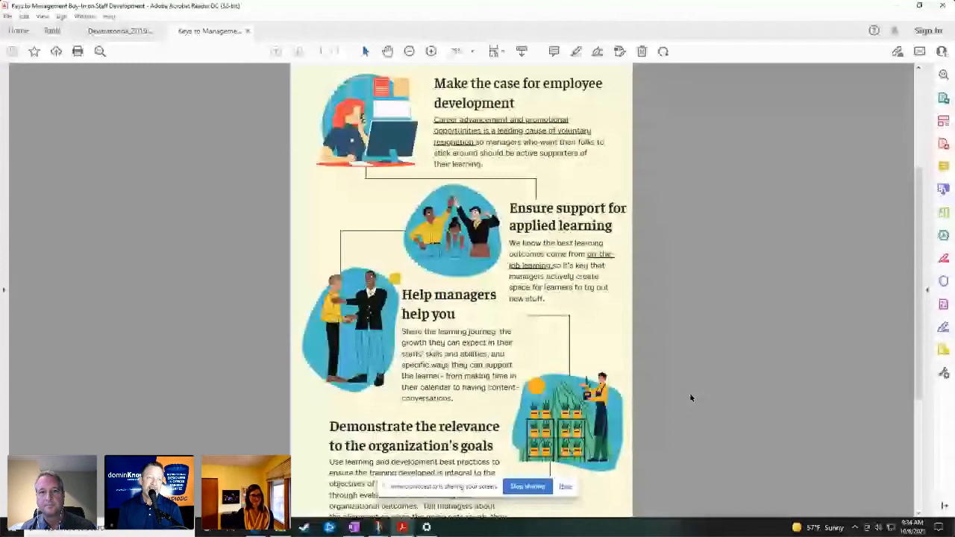
pyautogui.moveTo(711, 372)
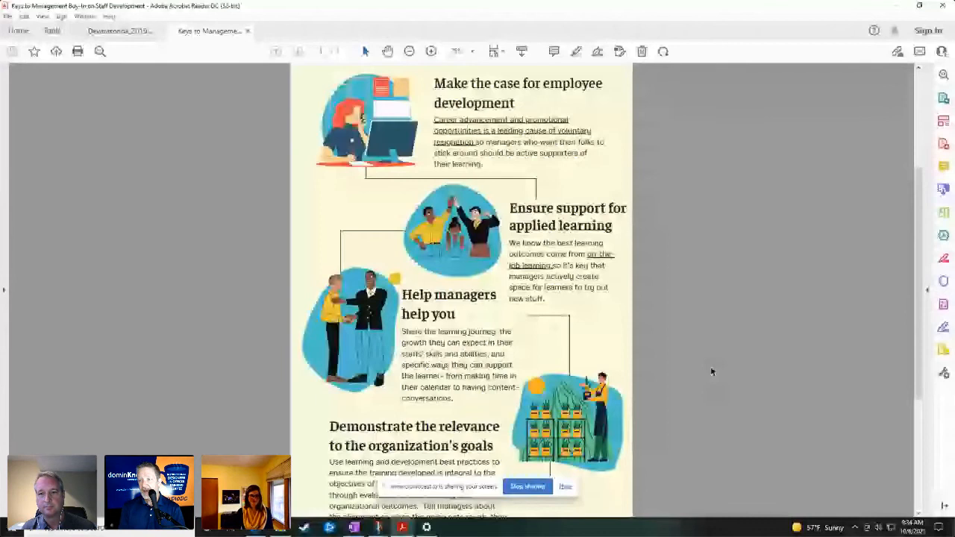
pyautogui.moveTo(695, 427)
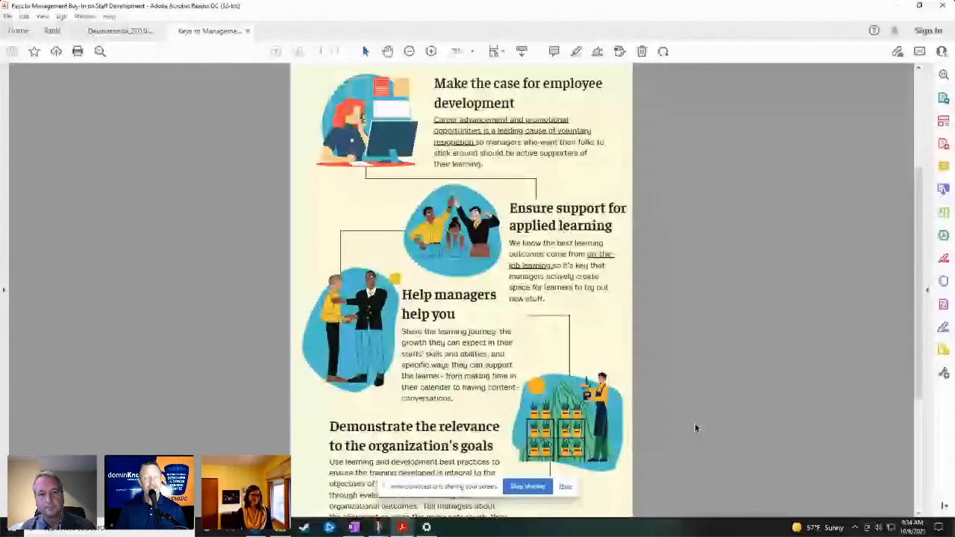
pyautogui.moveTo(697, 427)
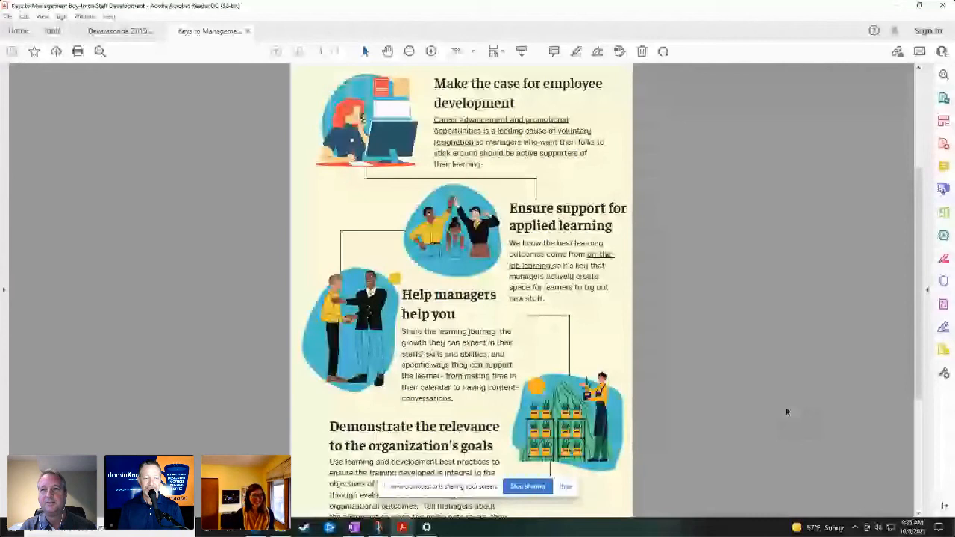
pyautogui.moveTo(789, 383)
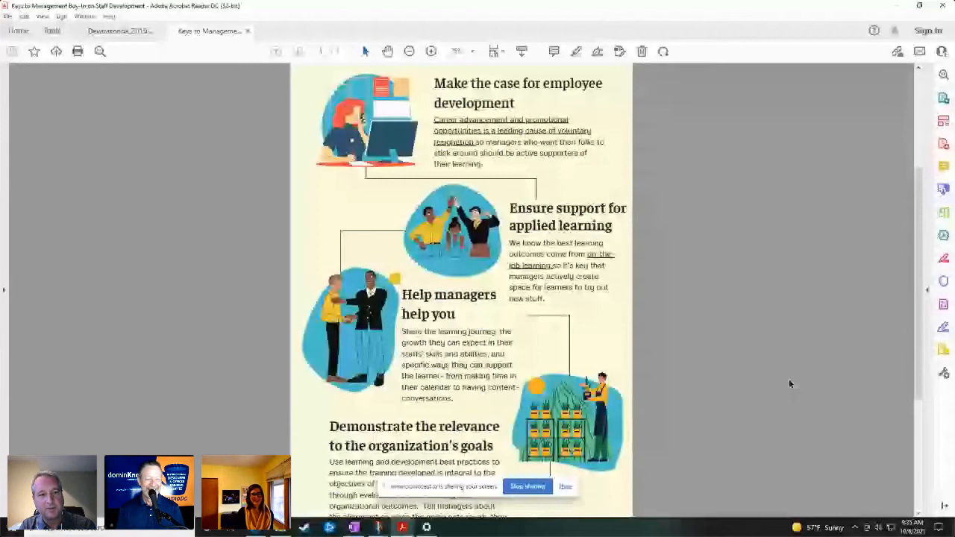
pyautogui.moveTo(794, 376)
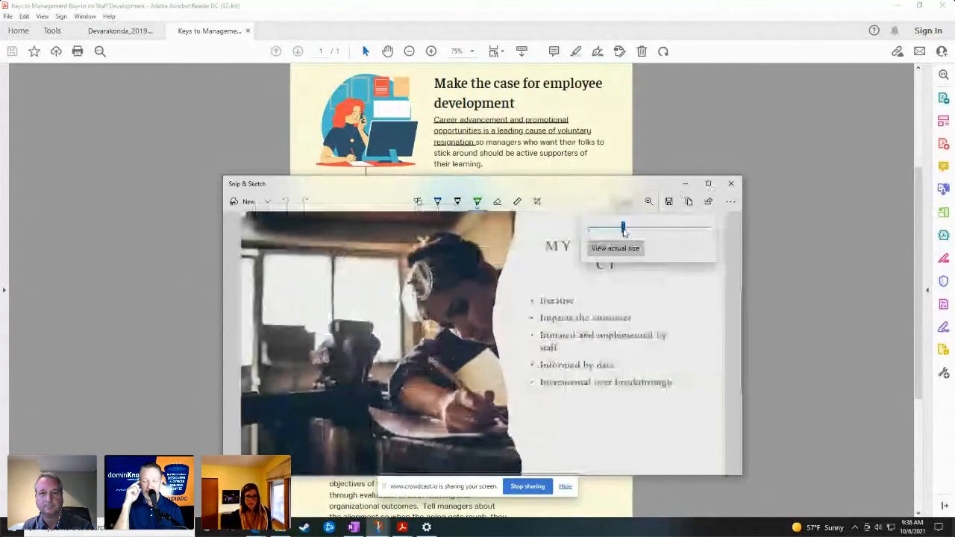
# Expand the Snip & Sketch window so the 'My 5 I's of CI' slide fills the screen
pyautogui.click(707, 184)
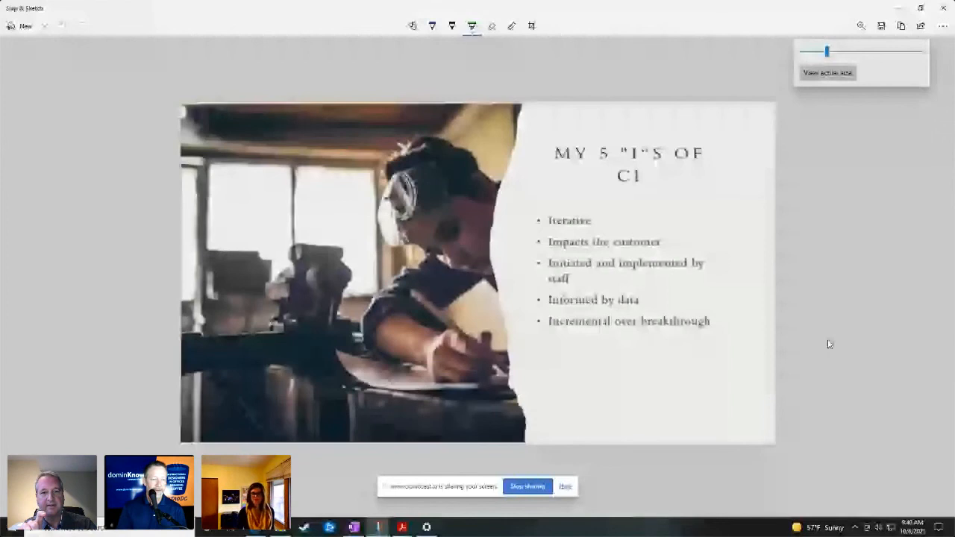
pyautogui.moveTo(642, 394)
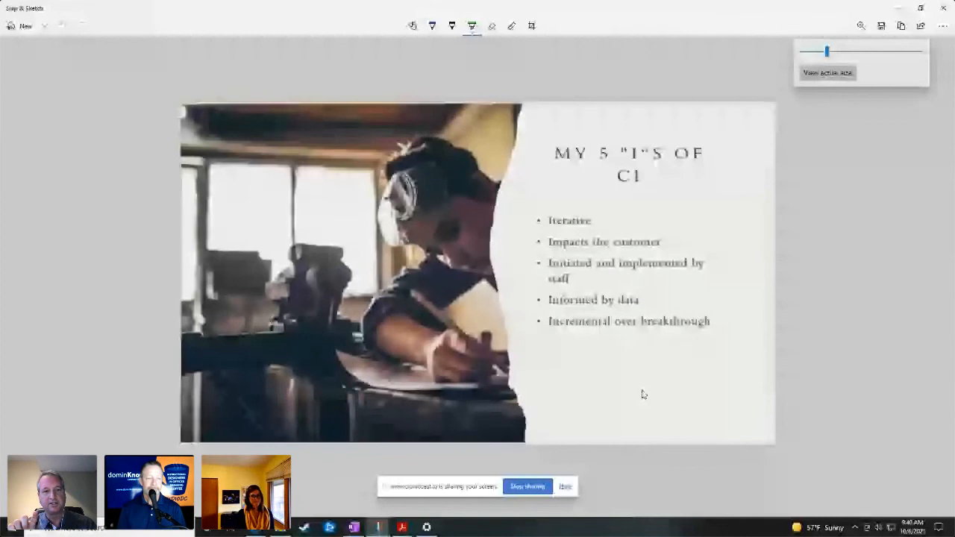
pyautogui.moveTo(655, 385)
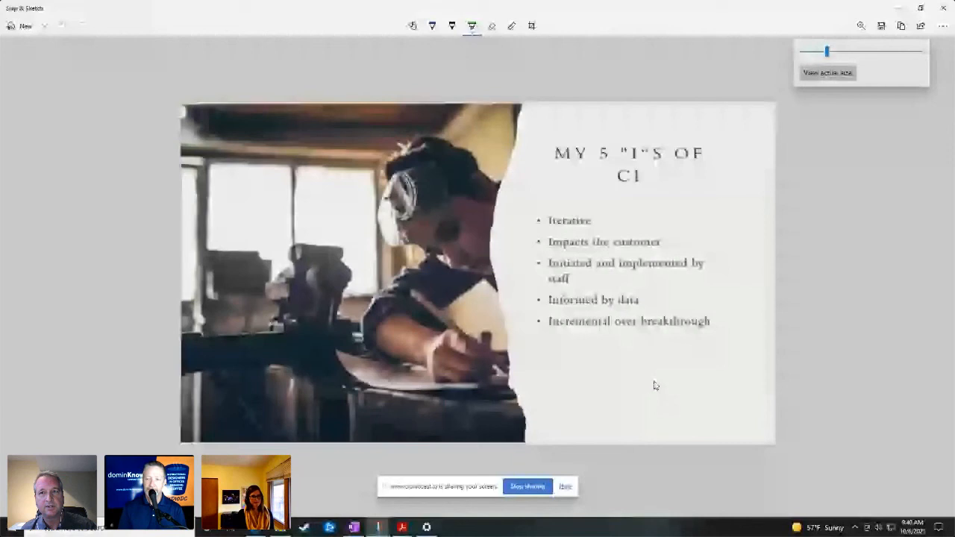